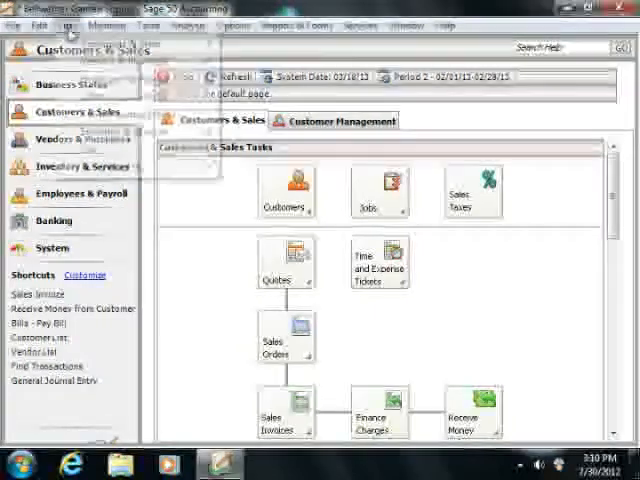
Step: Browse the Edit, Lists, Maintain, Tasks, Analysis, Options, Reports & Forms and Window menus
left_click(67, 25)
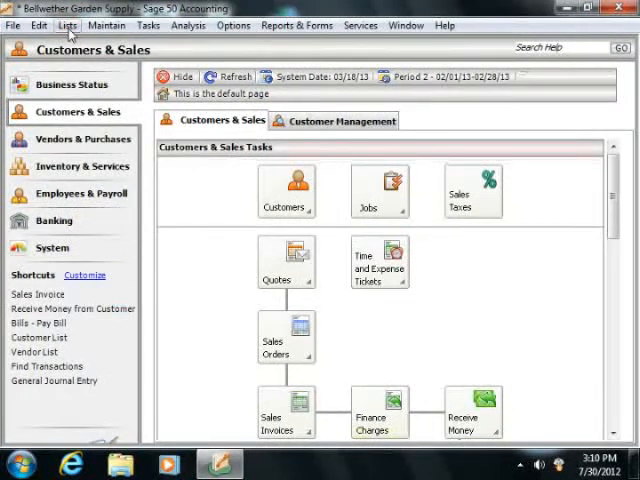
left_click(148, 25)
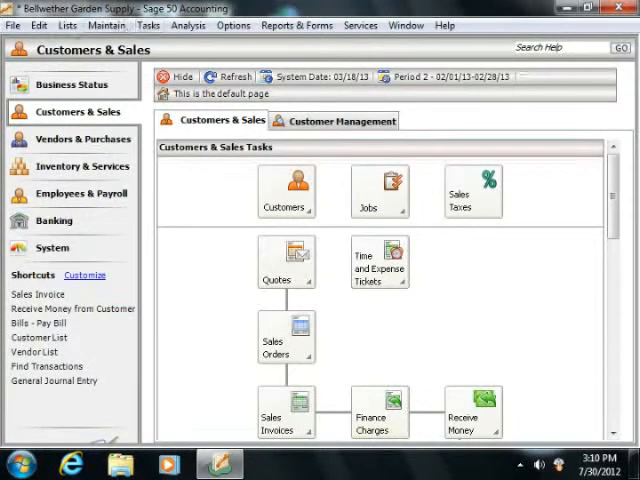
left_click(39, 25)
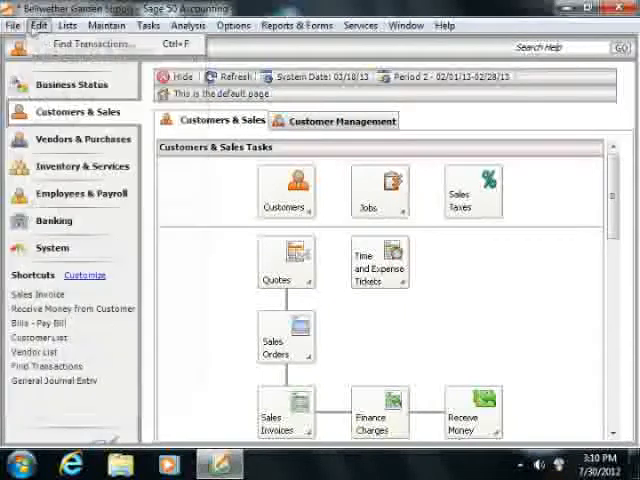
left_click(68, 25)
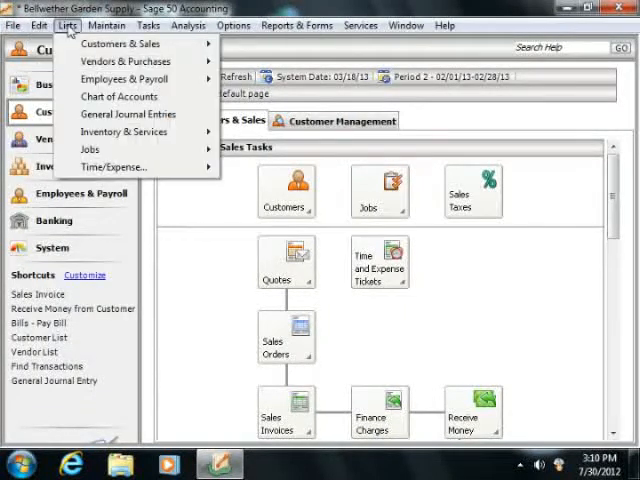
left_click(107, 25)
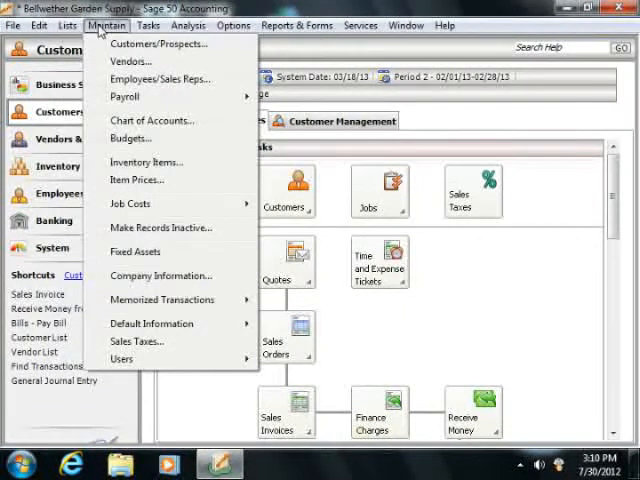
left_click(148, 25)
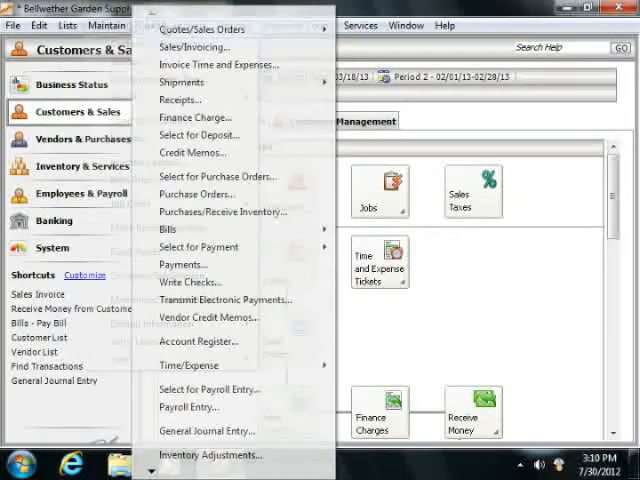
left_click(188, 25)
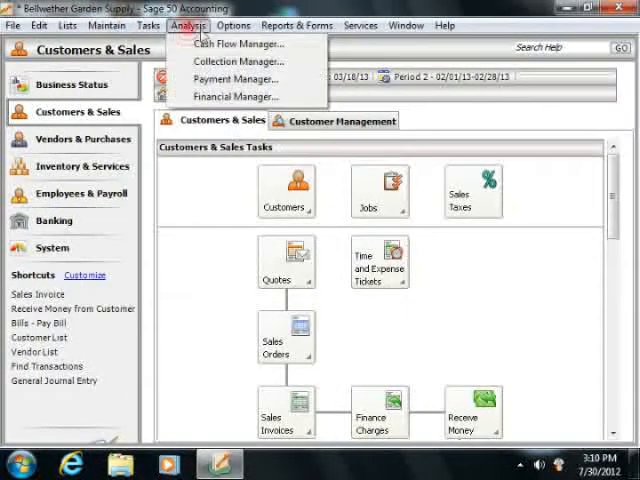
left_click(233, 25)
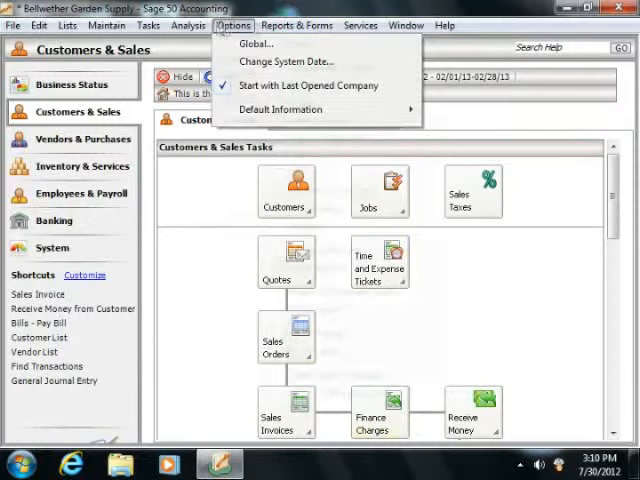
left_click(296, 25)
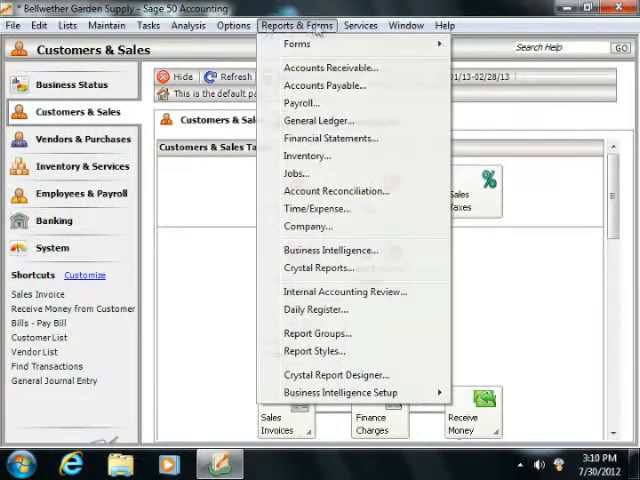
left_click(405, 25)
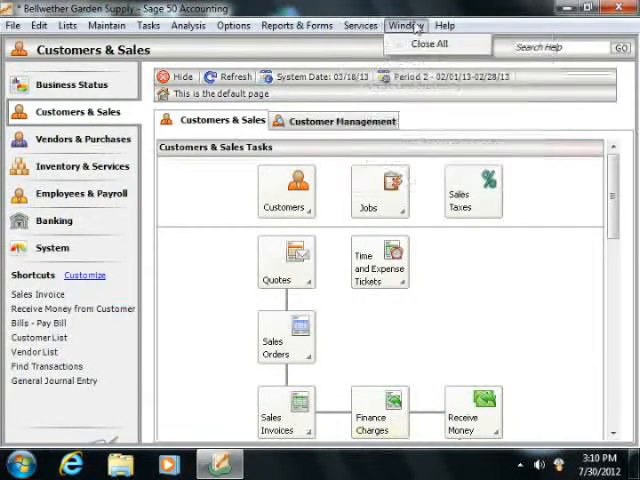
left_click(444, 25)
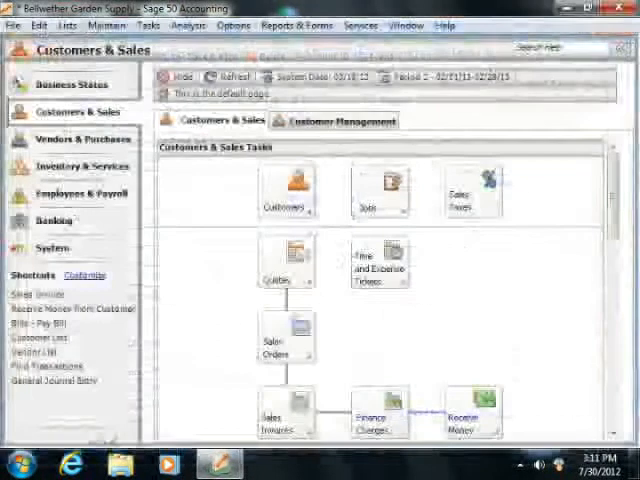
Step: Show the Maintain menu's Payroll submenu with payroll settings, employee benefits and defaults
left_click(107, 25)
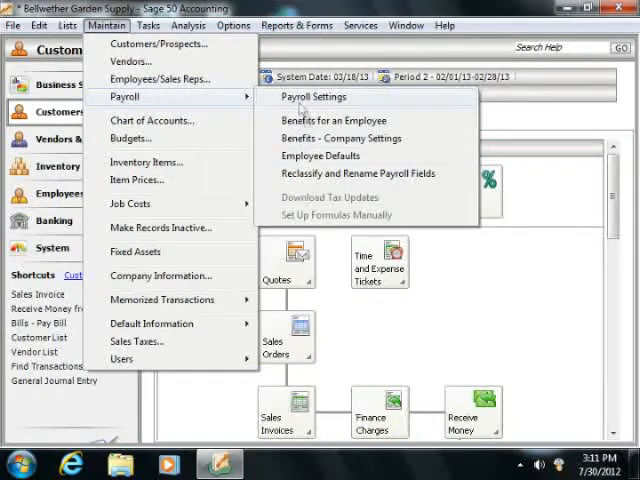
Step: Dismiss the payroll submenu and display the File menu's open, backup and restore commands
left_click(321, 155)
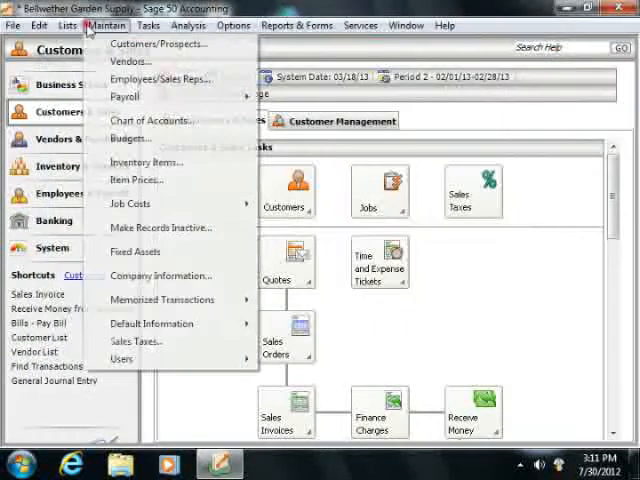
left_click(14, 25)
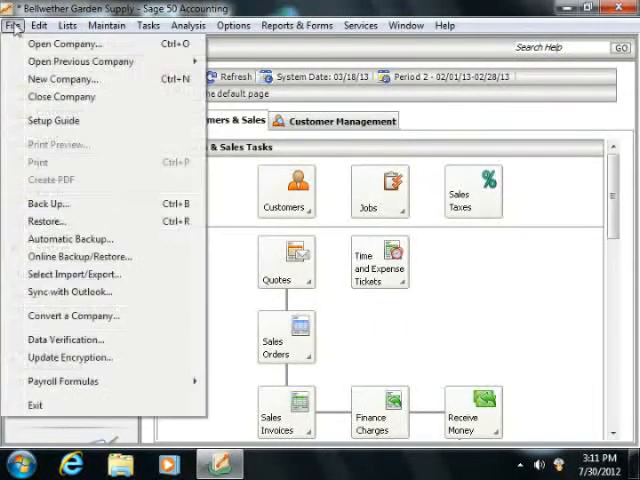